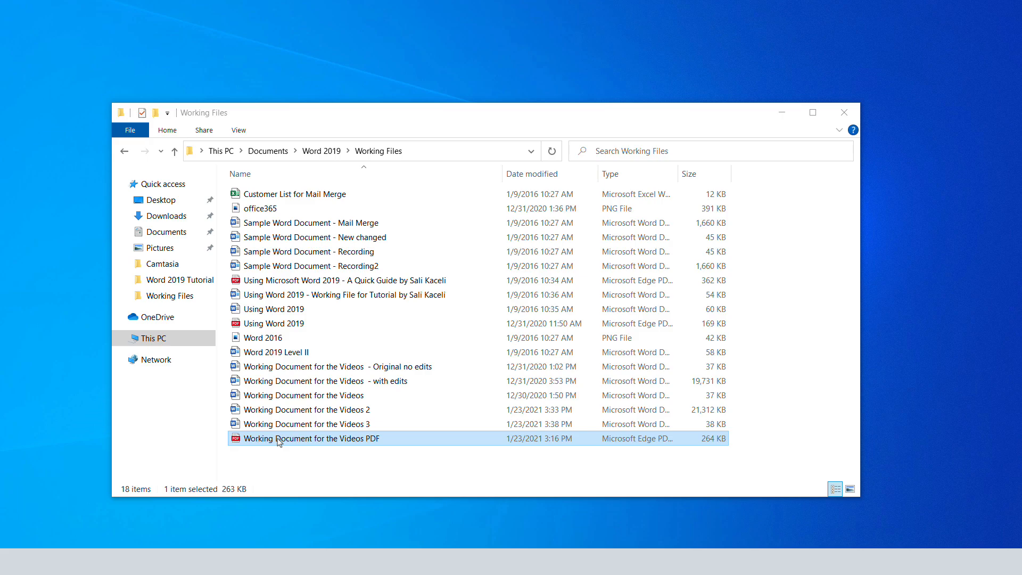
pyautogui.moveTo(298, 437)
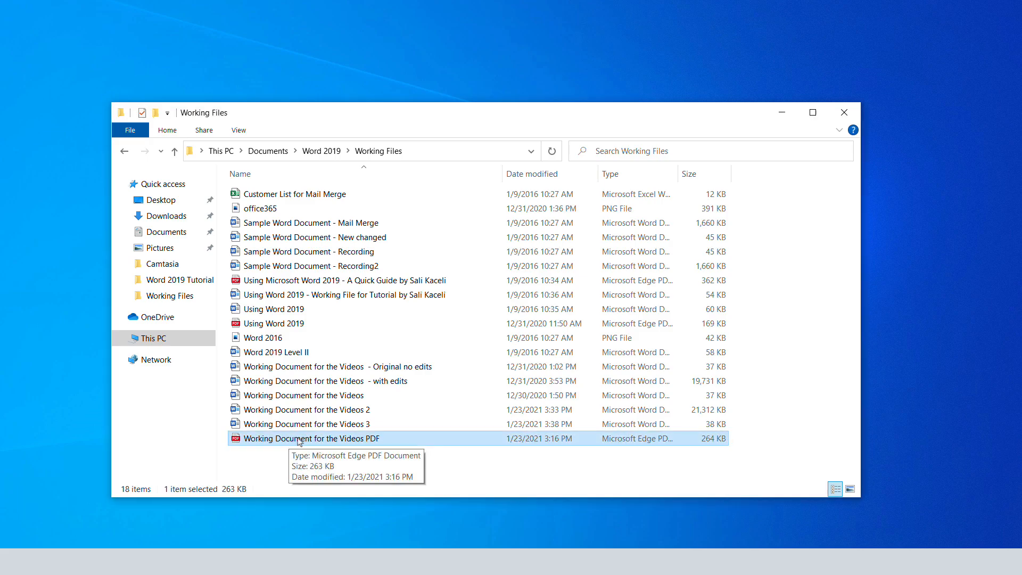
# Step: View the Working Document for the Videos PDF in Edge before closing it
pyautogui.doubleClick(310, 438)
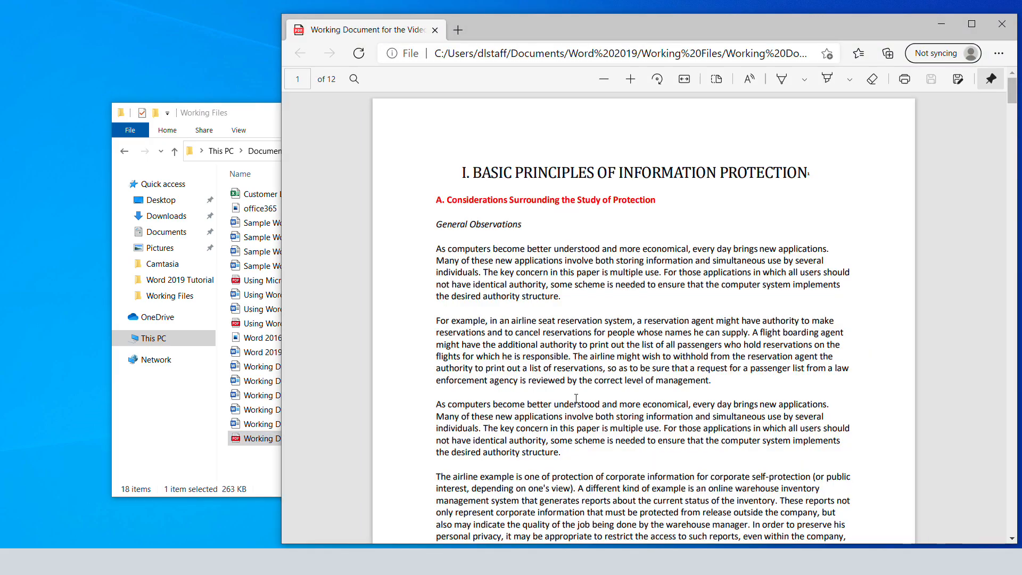
pyautogui.scroll(-3)
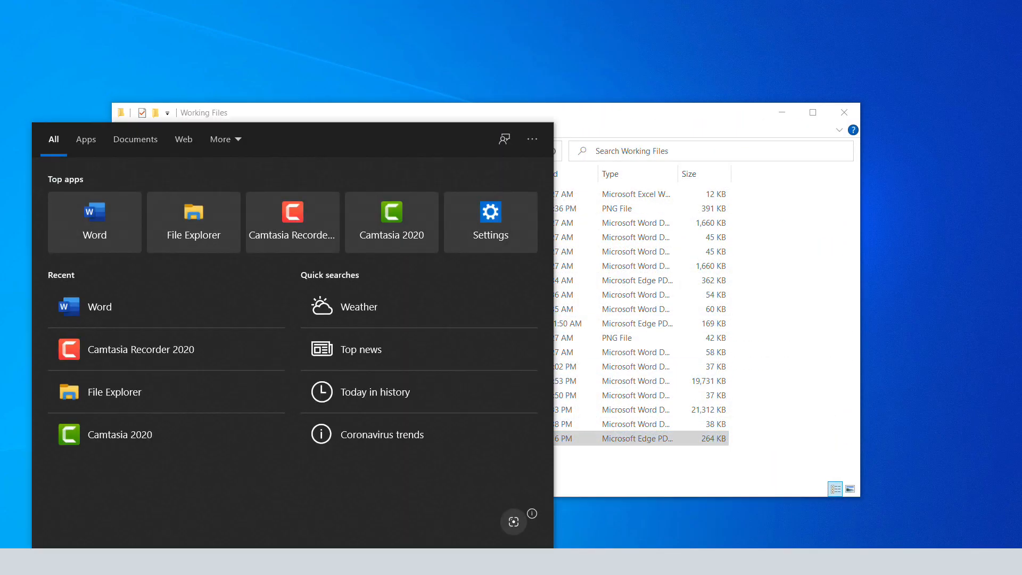
# Step: Launch Word and browse the Working Files folder showing all file types
pyautogui.click(95, 221)
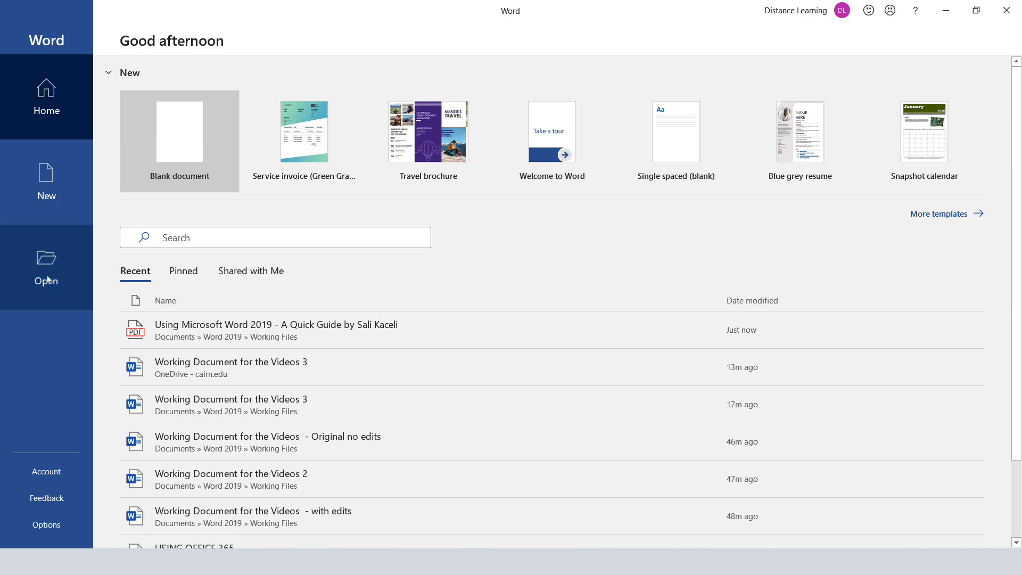
pyautogui.click(45, 267)
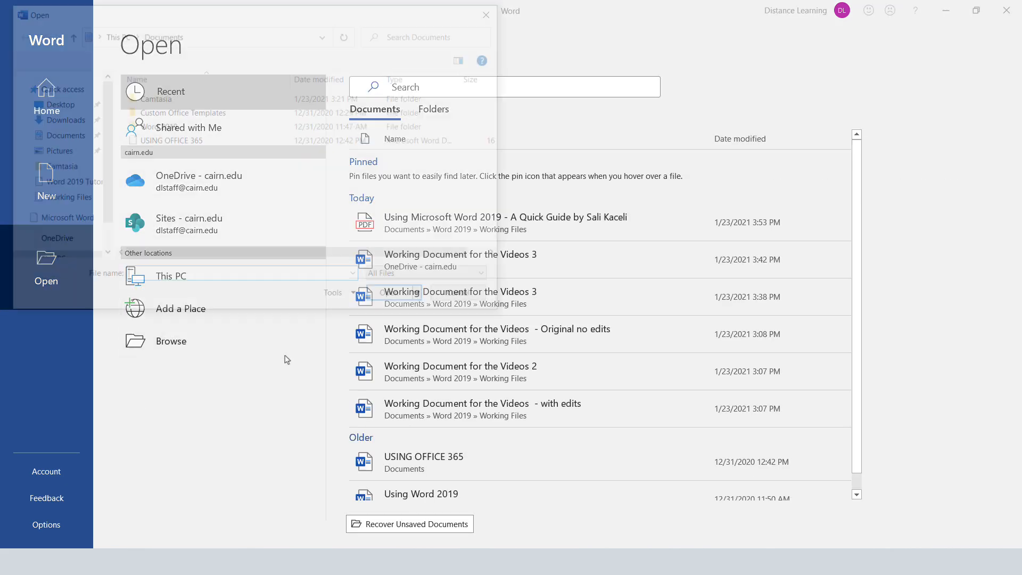
pyautogui.click(488, 277)
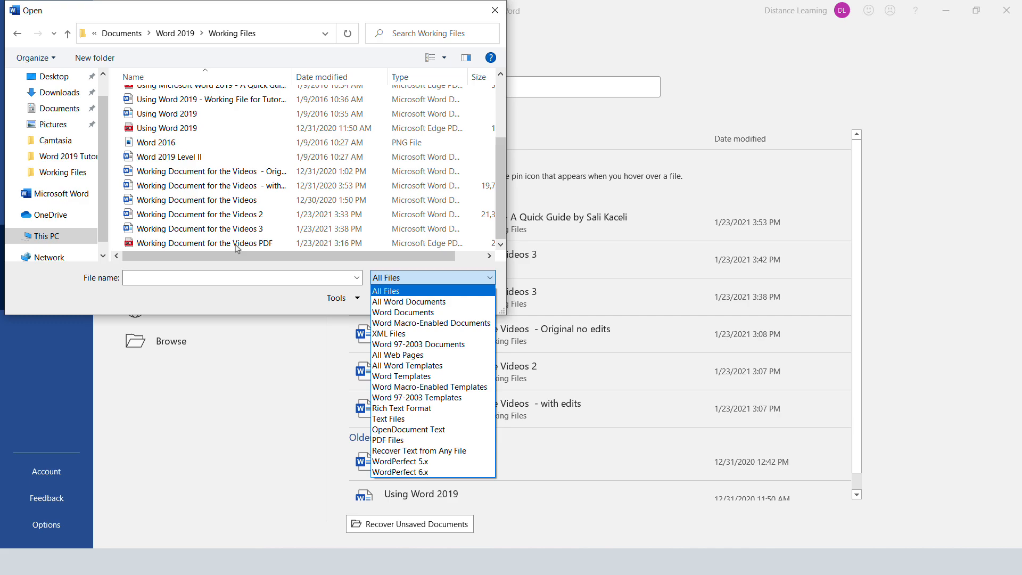
pyautogui.click(385, 290)
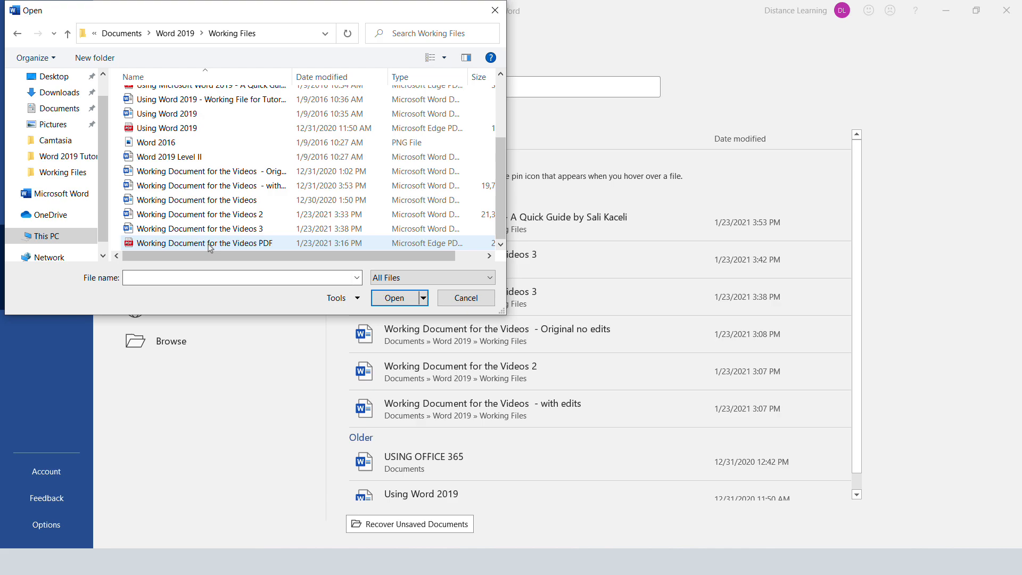
# Step: Choose the Working Document for the Videos PDF to load into Word
pyautogui.click(202, 243)
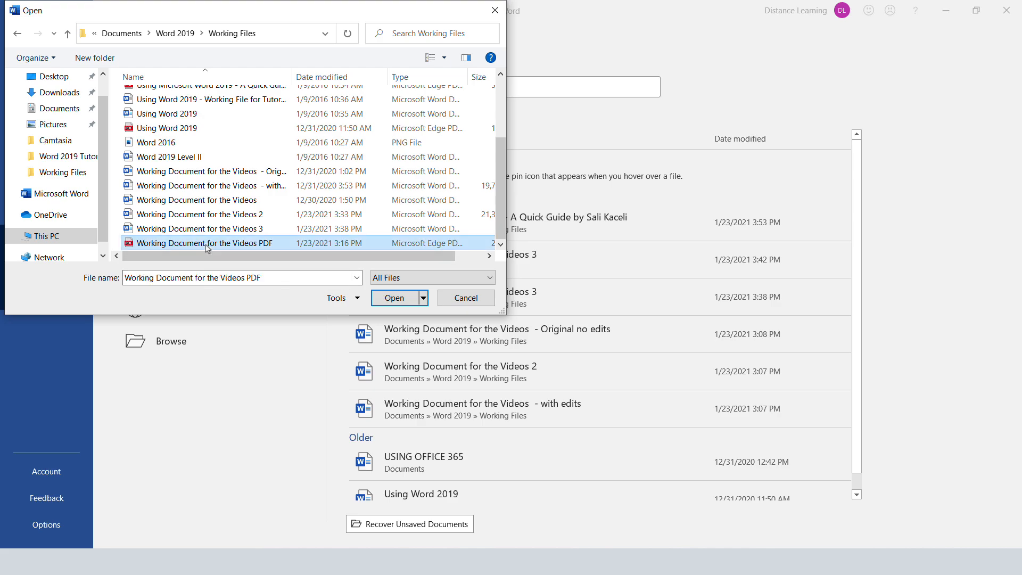
pyautogui.click(394, 297)
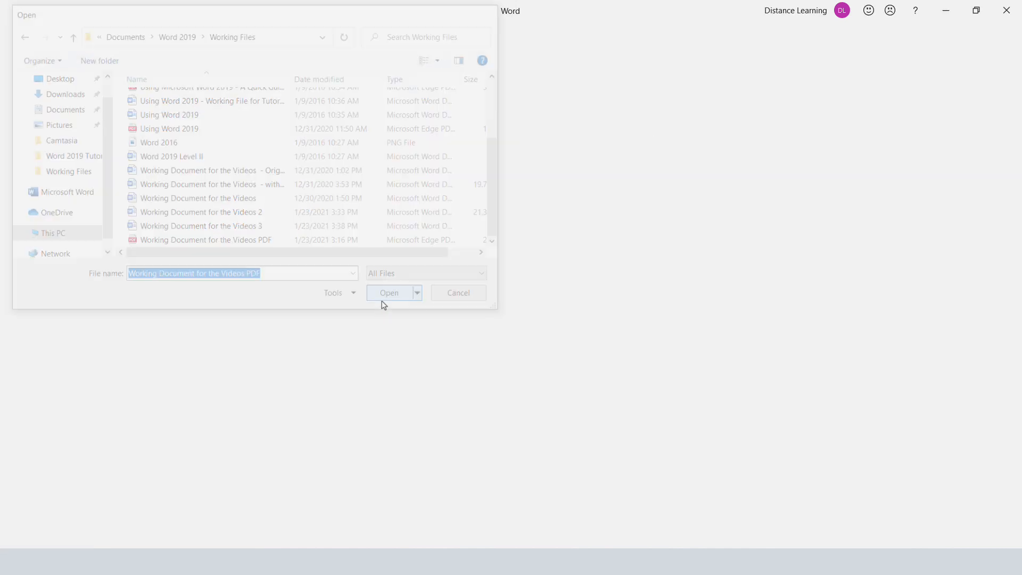
pyautogui.click(388, 292)
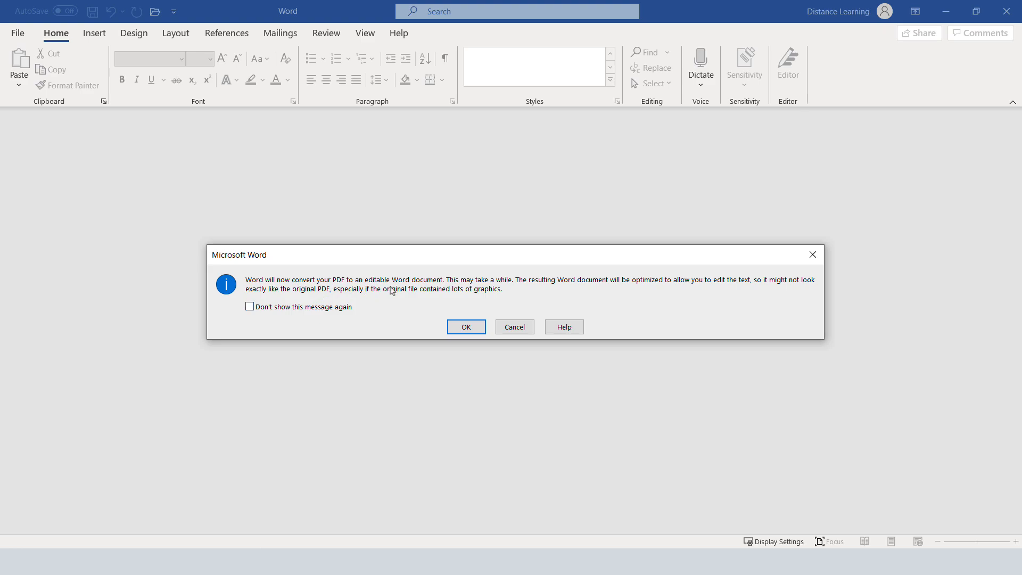
pyautogui.moveTo(496, 309)
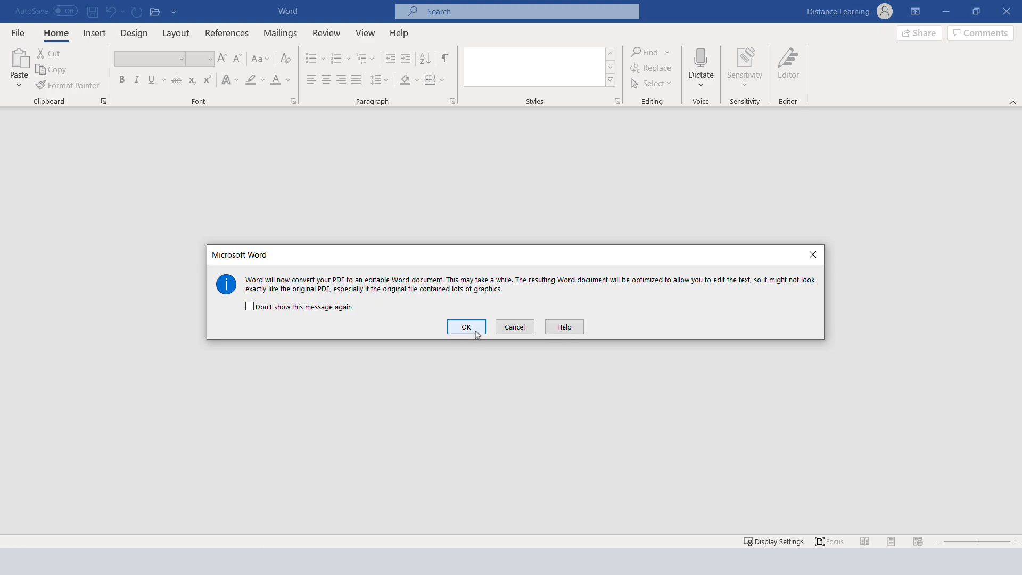
# Step: Accept the PDF conversion and add "Add more stuff here." to the end of the first paragraph
pyautogui.click(465, 327)
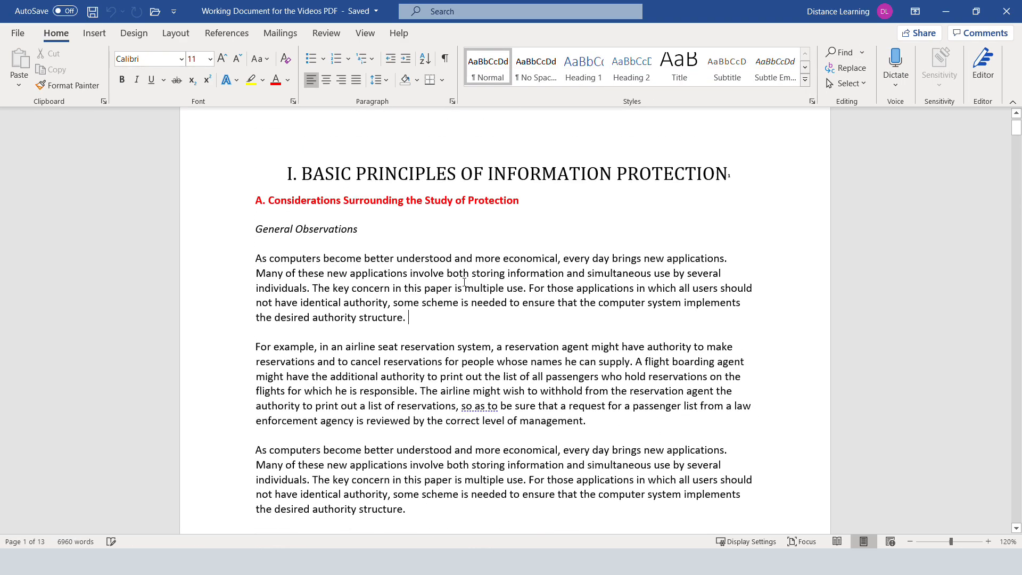
pyautogui.write('Add more stuff her.')
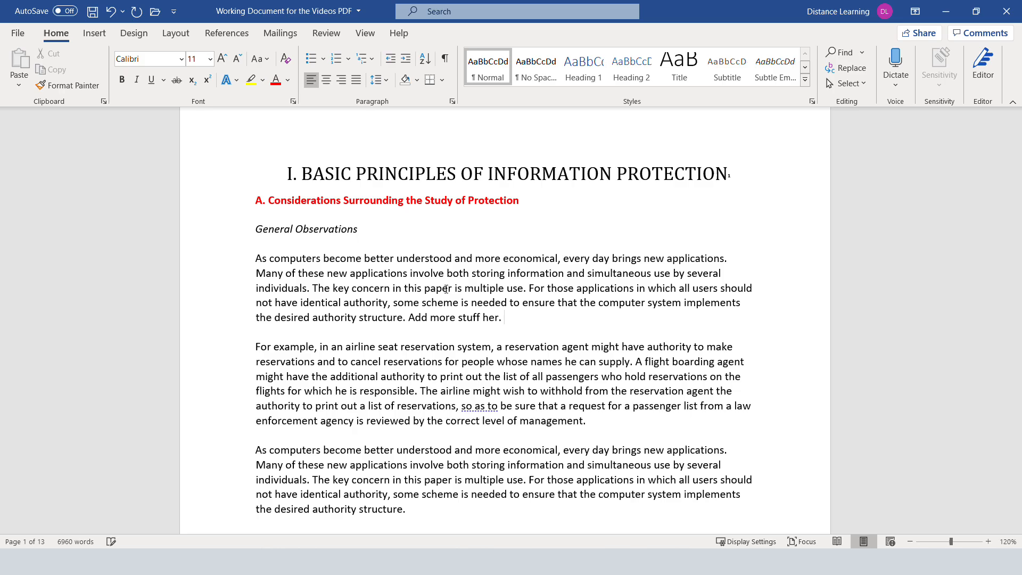
pyautogui.write('re')
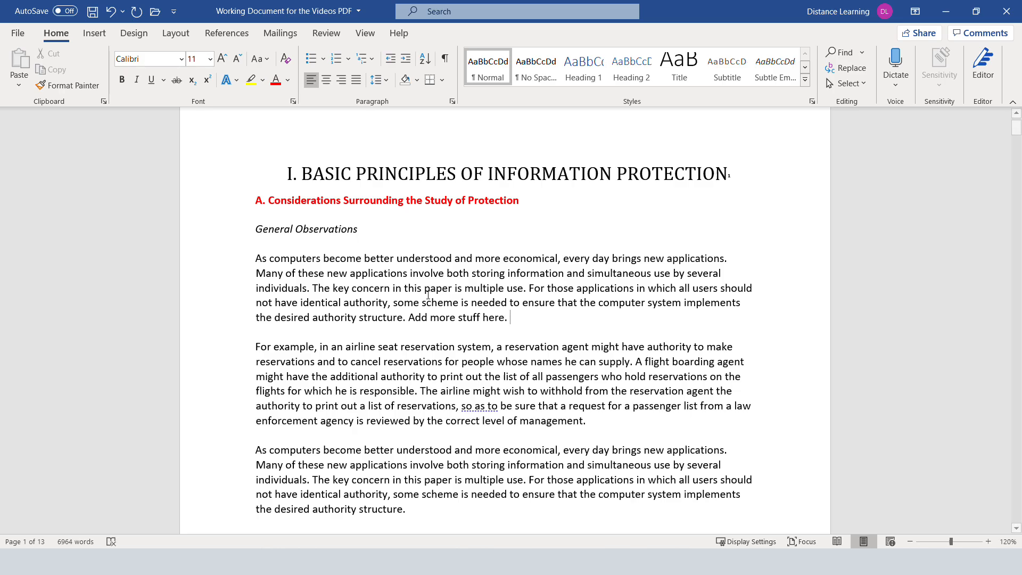
pyautogui.scroll(-3)
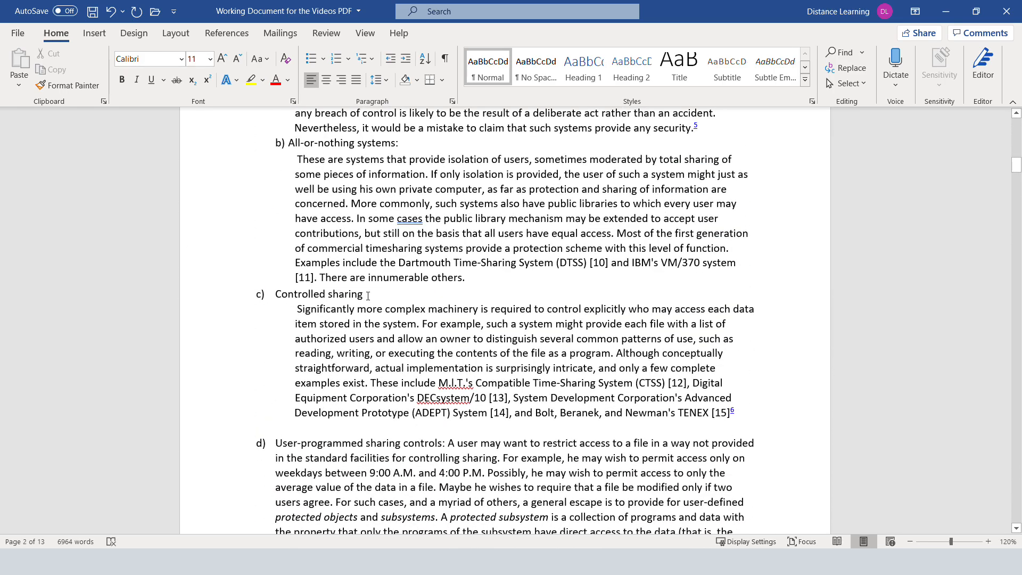
pyautogui.click(18, 33)
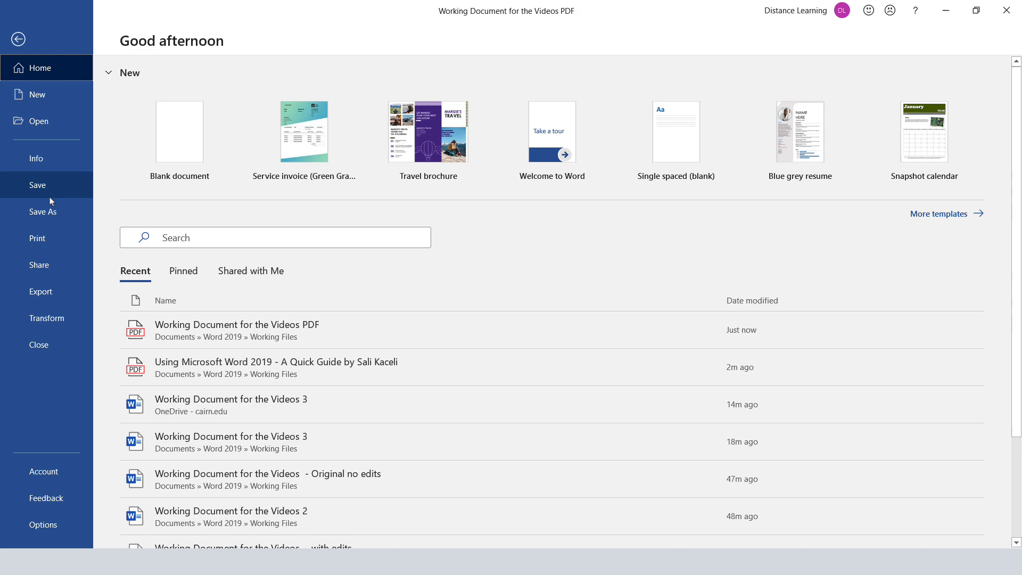
# Step: Save as the Word document 'Working Document for the Videos Word' and close Word
pyautogui.click(43, 211)
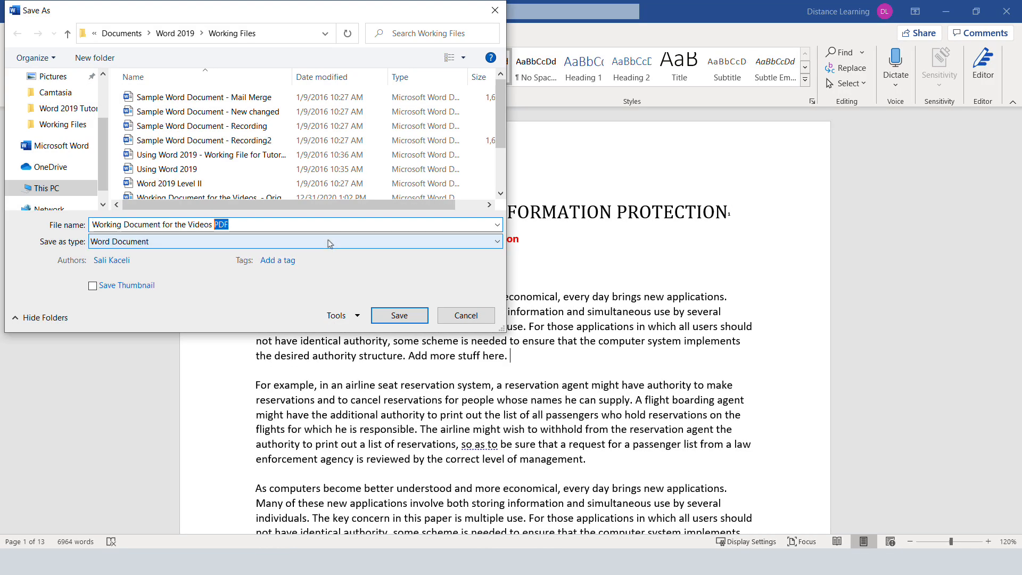
pyautogui.click(399, 315)
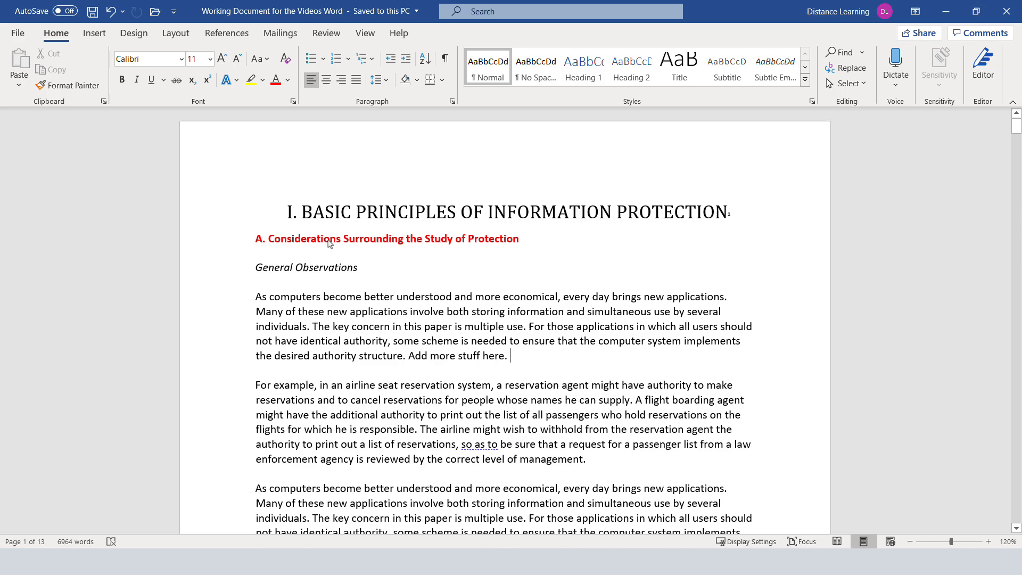
pyautogui.moveTo(1005, 11)
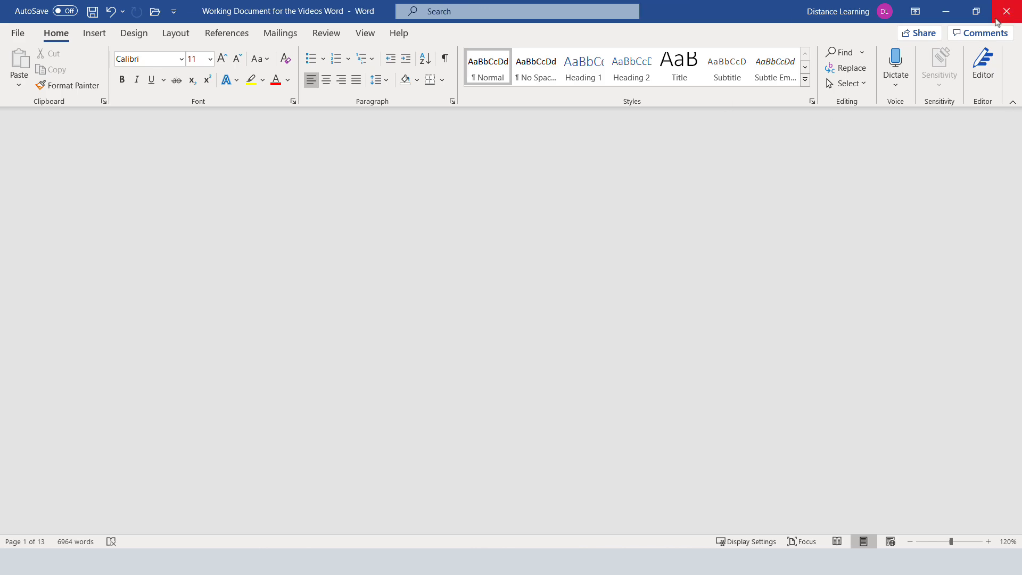
pyautogui.click(1005, 11)
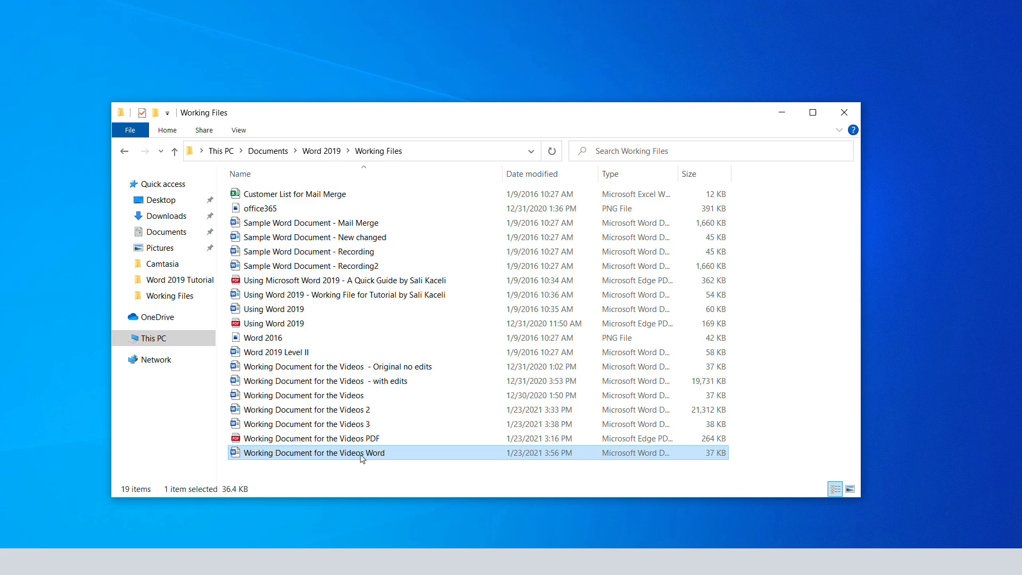
# Step: Reopen the saved Working Document for the Videos Word file and review its pages
pyautogui.doubleClick(313, 453)
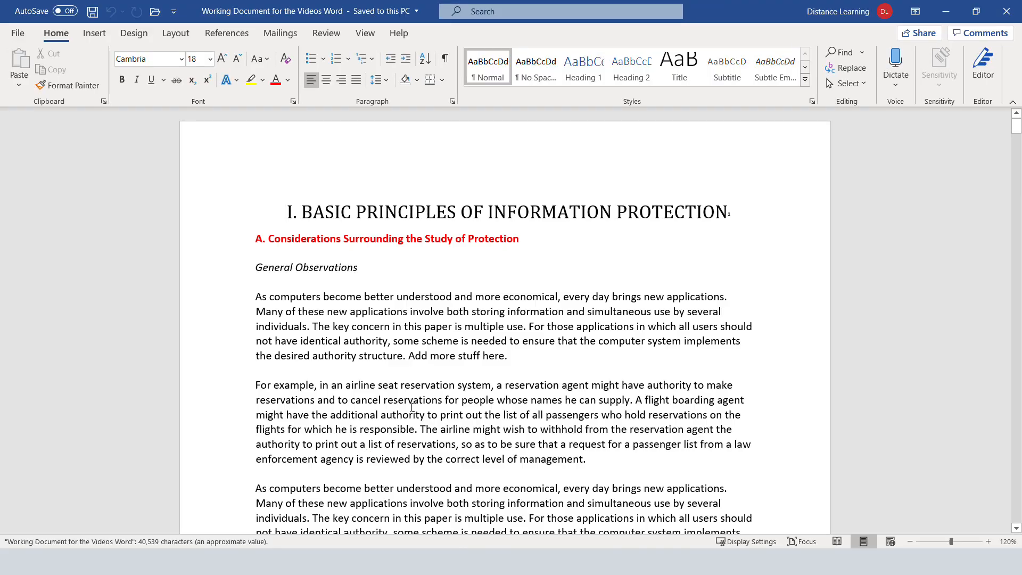
pyautogui.scroll(-3)
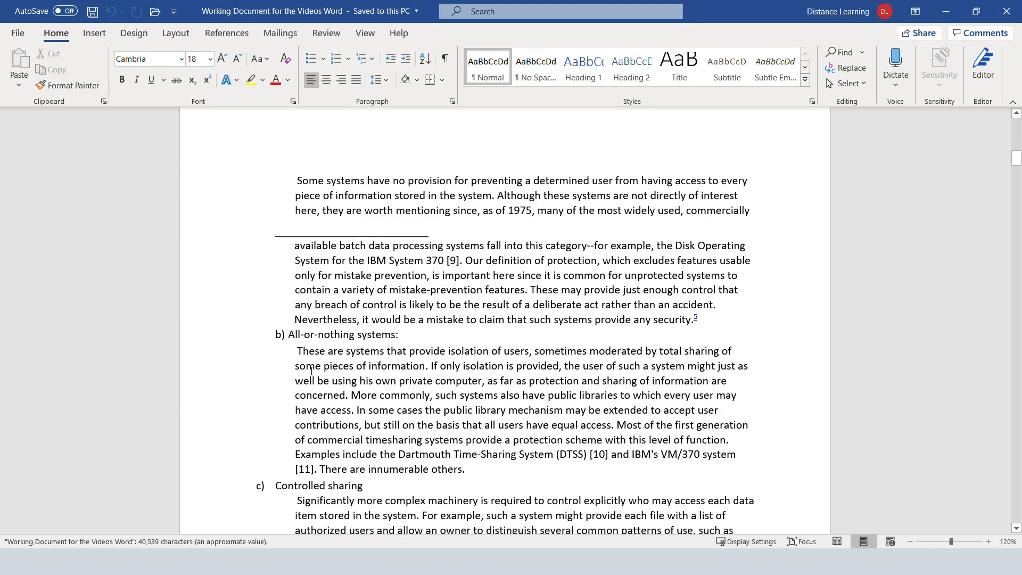
pyautogui.click(18, 33)
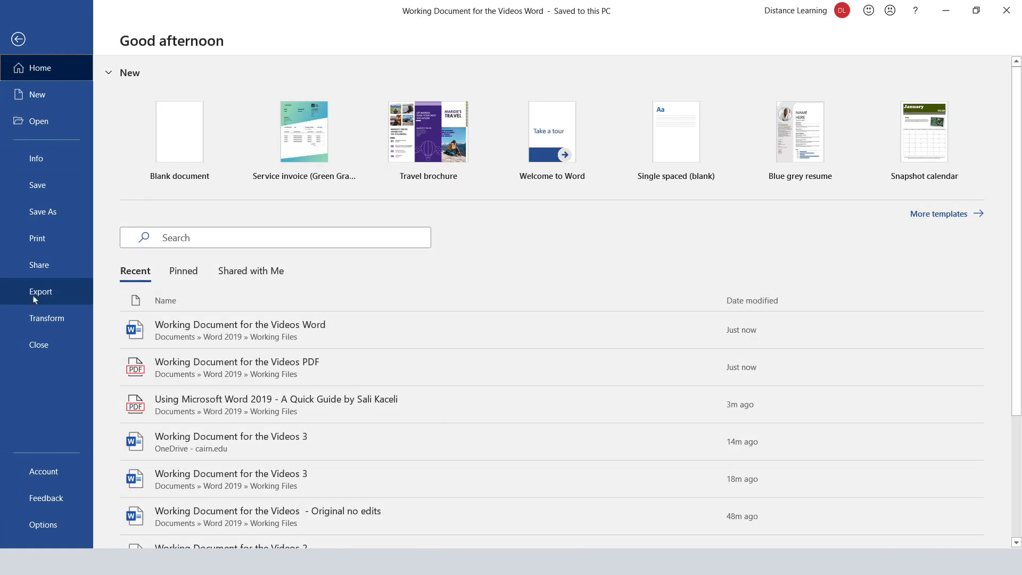
pyautogui.moveTo(46, 263)
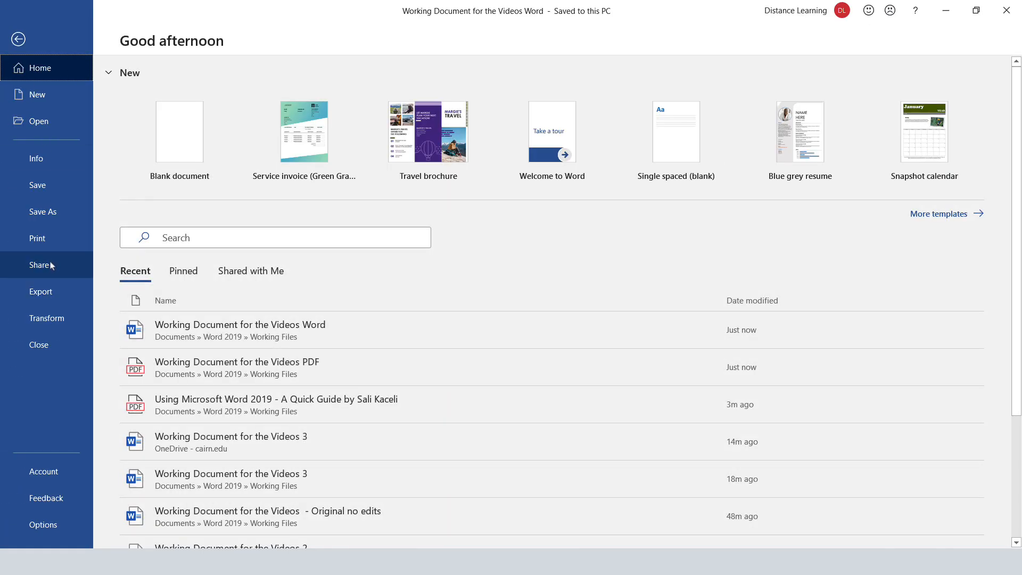
# Step: Load the 'Using Microsoft Word 2019 - A Quick Guide by Sali Kaceli' PDF into Word
pyautogui.click(39, 121)
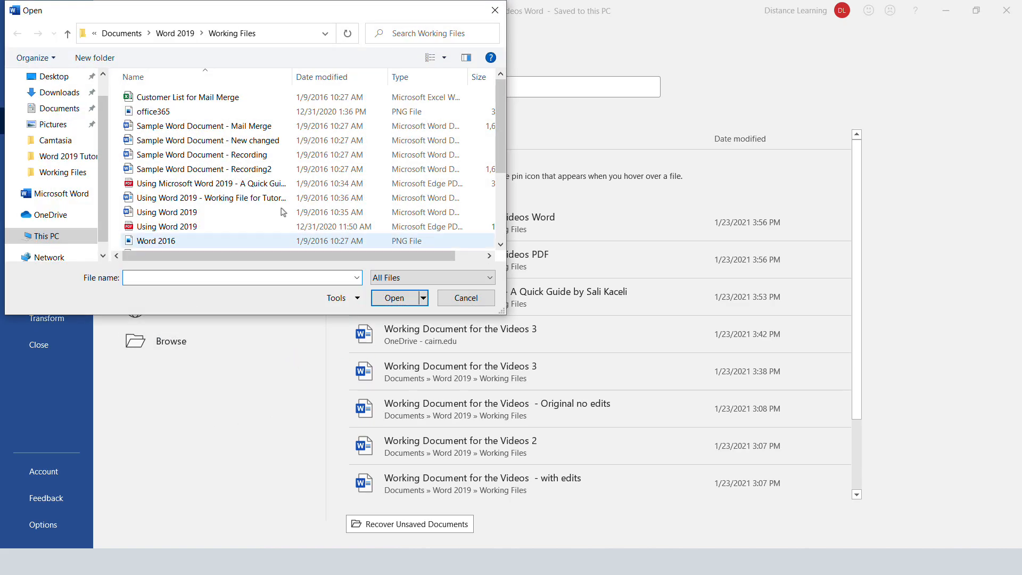
pyautogui.moveTo(209, 183)
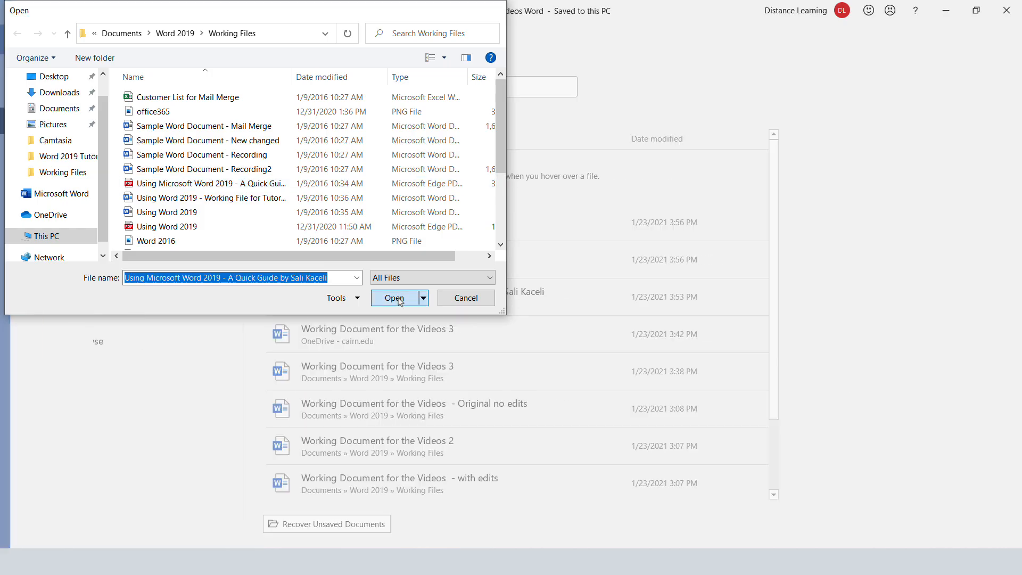
pyautogui.click(394, 297)
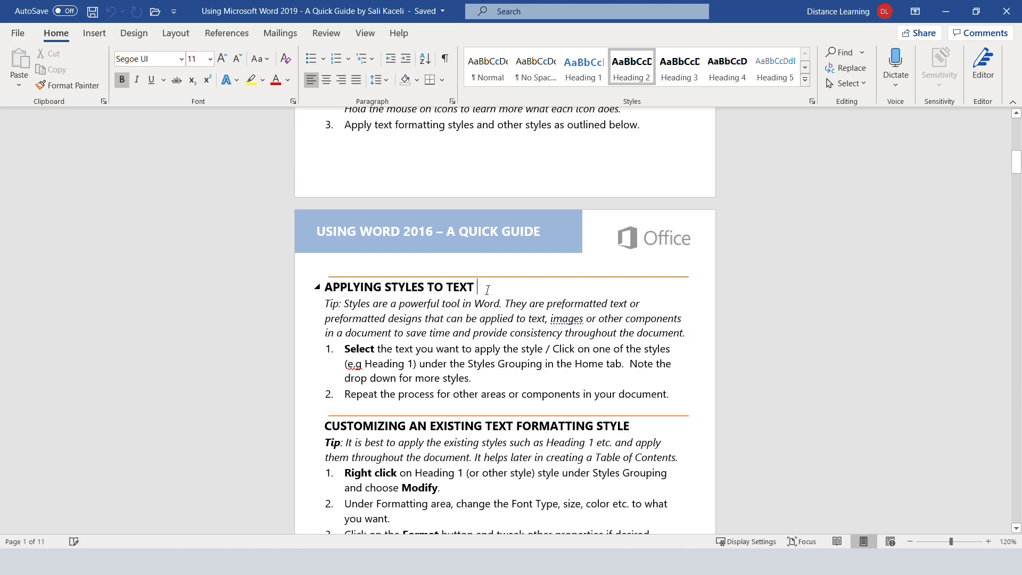
# Step: Edit the header title to read 'Using Word 2019 – A Quick Guide' and save
pyautogui.doubleClick(430, 231)
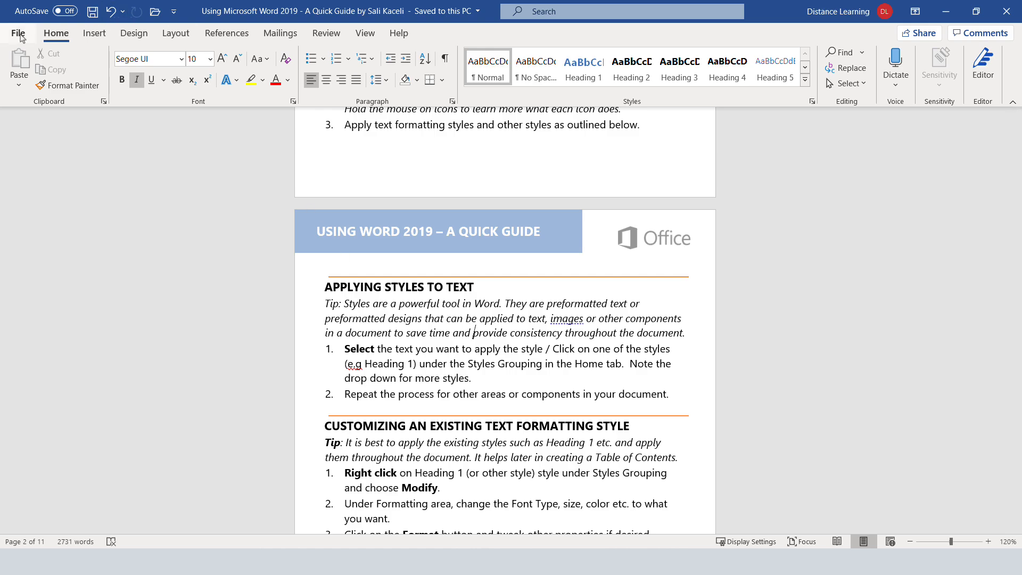
# Step: Export the quick guide as a PDF under the same name via Create PDF/XPS
pyautogui.click(18, 33)
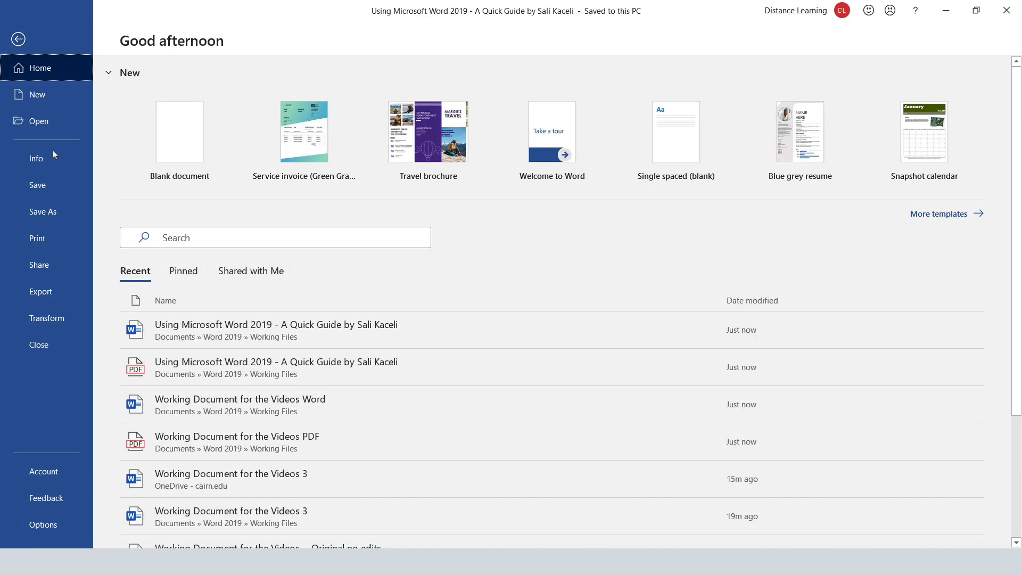
pyautogui.click(41, 292)
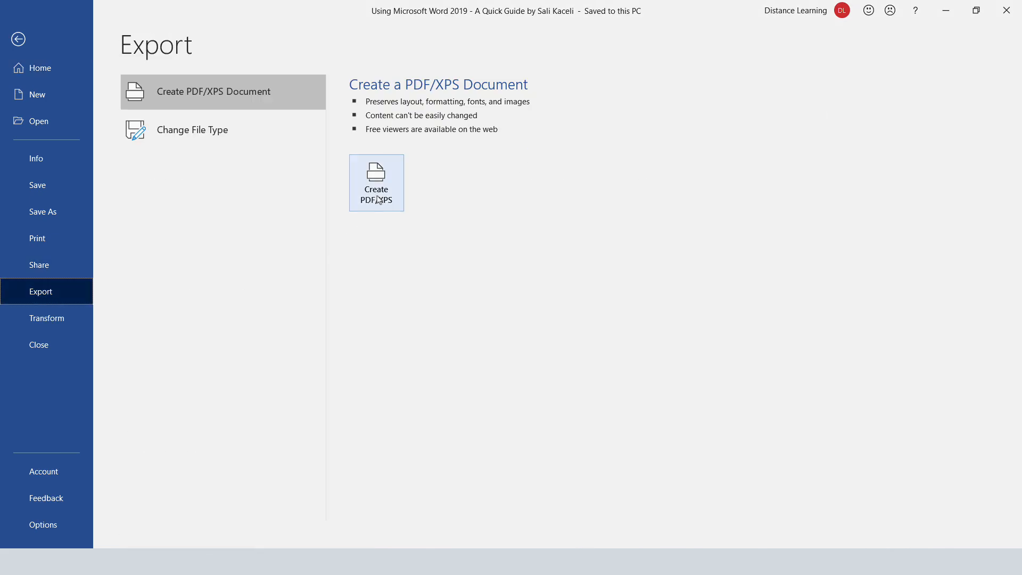
pyautogui.click(376, 182)
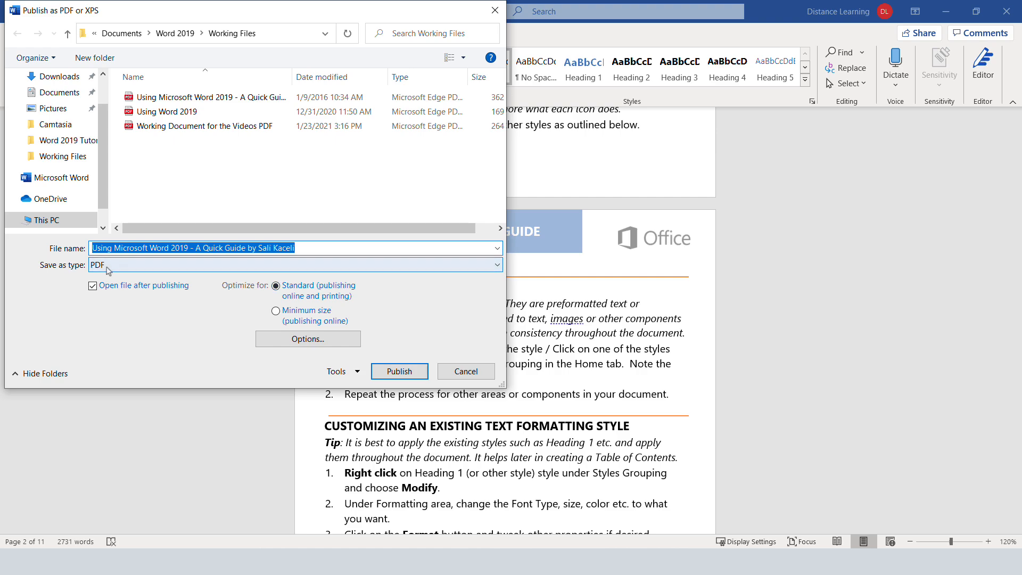
pyautogui.click(399, 371)
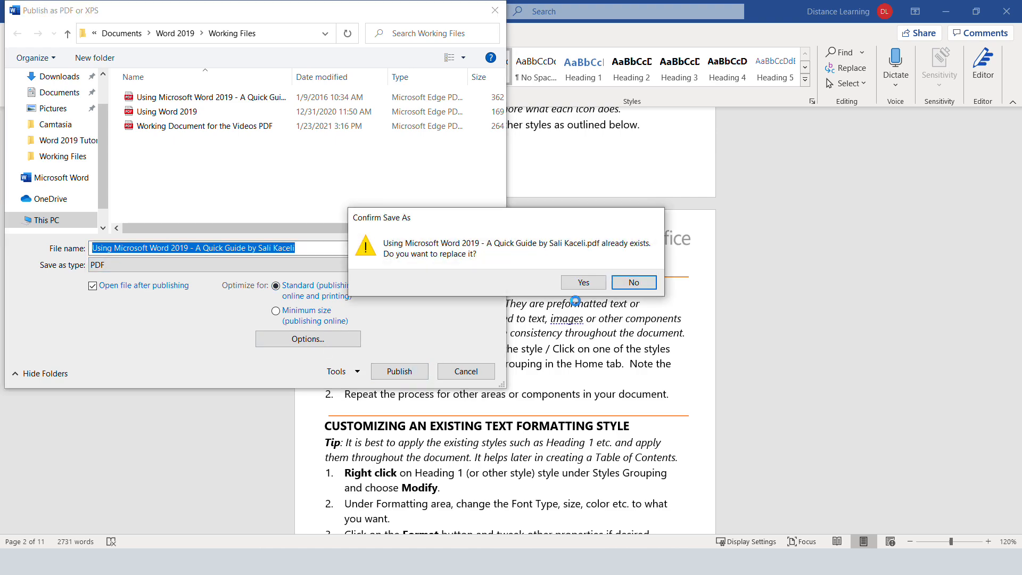